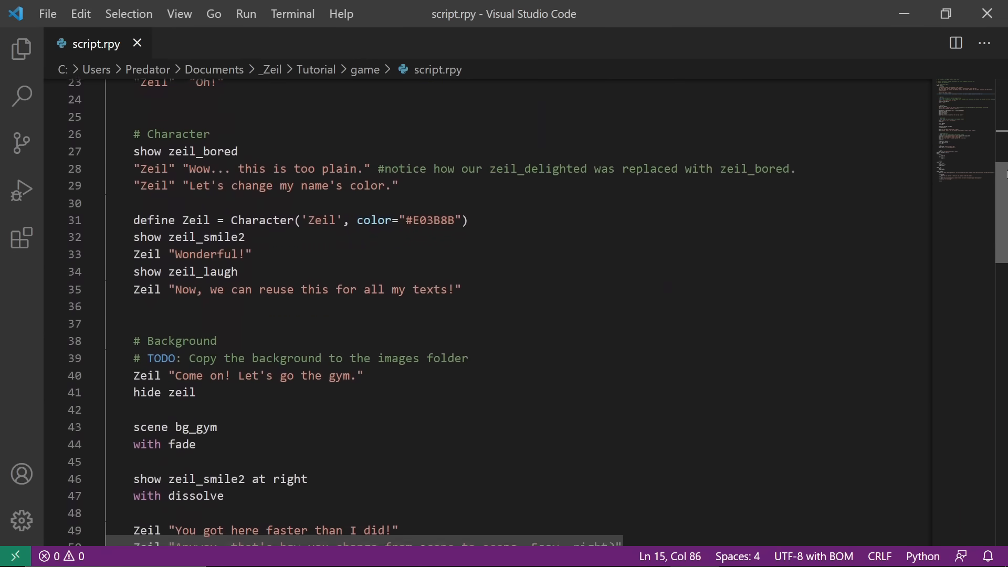
Scroll through the tutorial script.rpy before switching to the Ren'Py Launcher
scroll("down", 3)
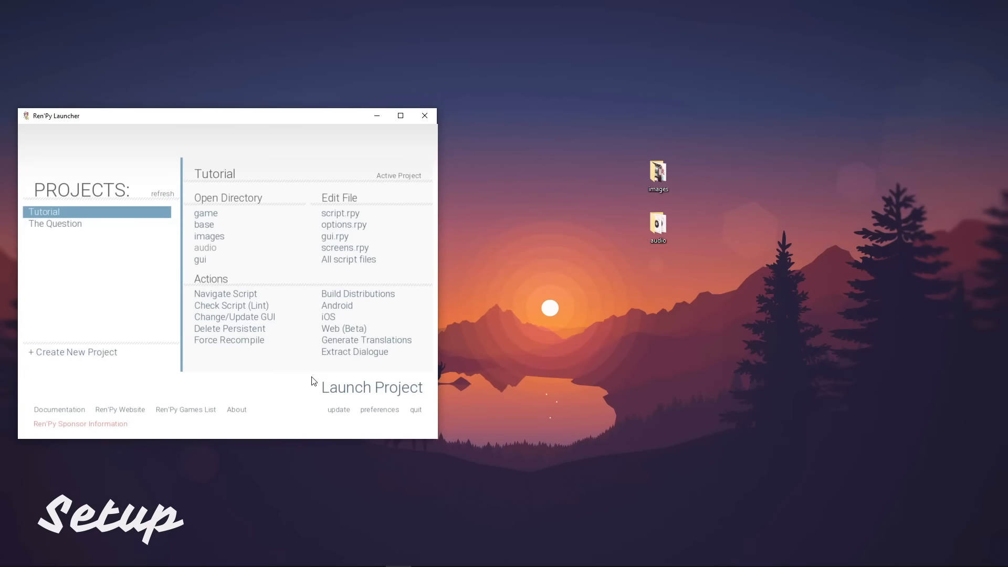
Create a new project named ZeilLearnings, passing the language notice
left_click(73, 351)
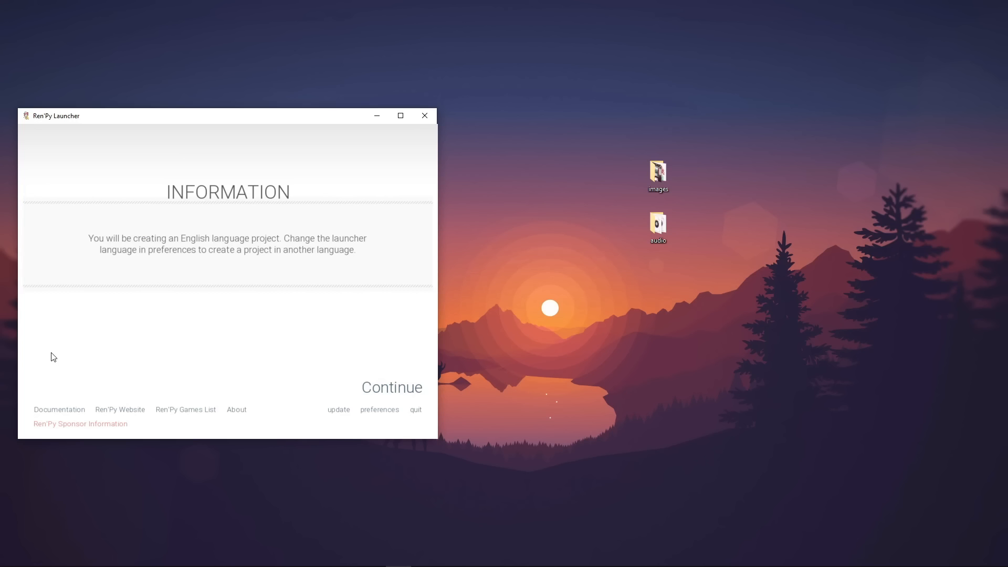
mouse_move(386, 401)
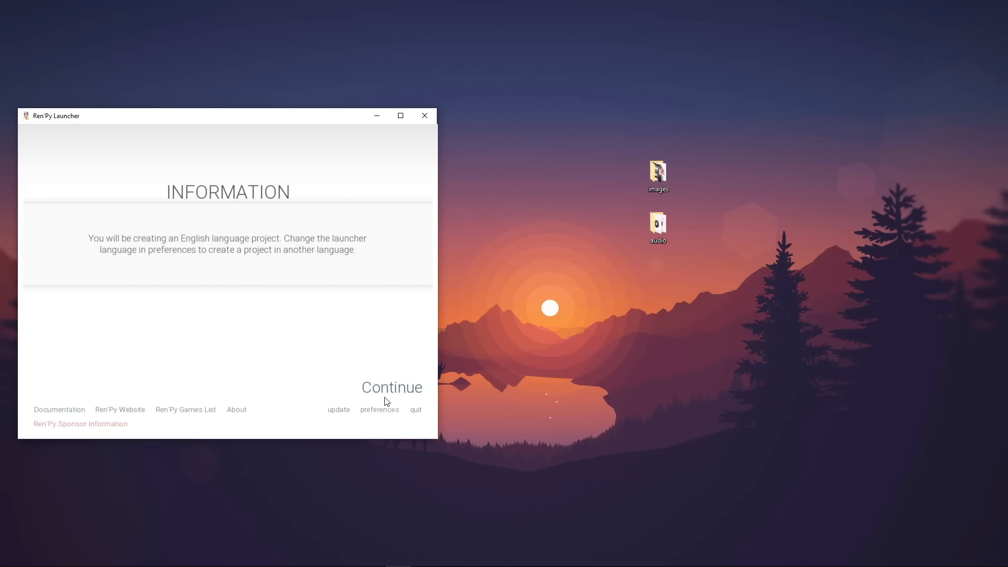
left_click(391, 388)
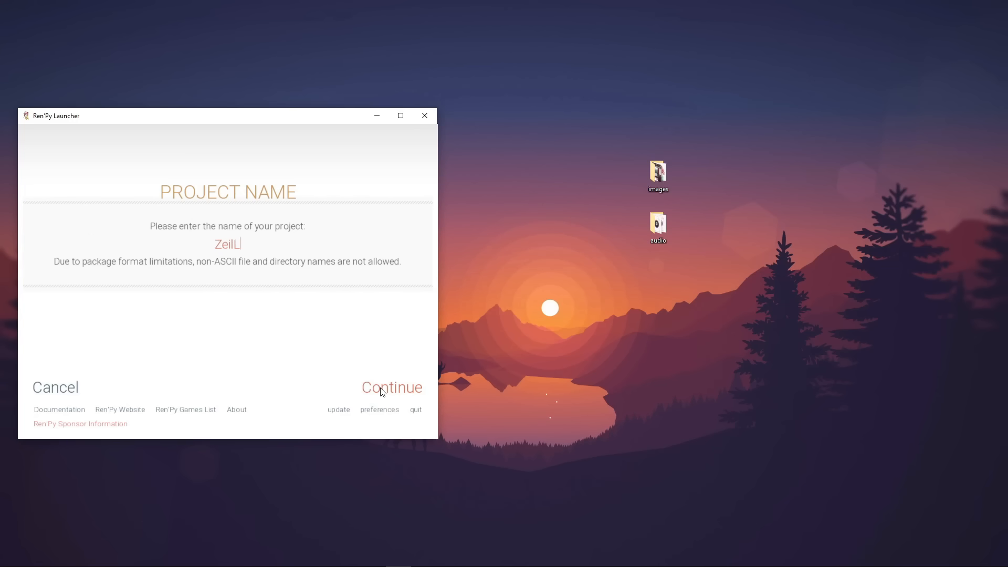
left_click(391, 388)
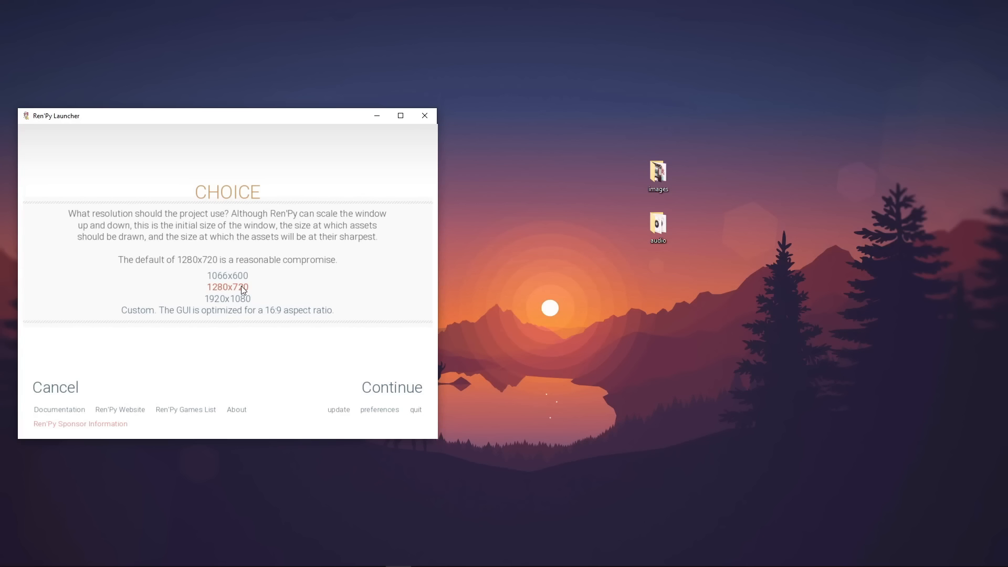
Choose 1280x720 resolution and a teal-green accent colour, finishing project creation
left_click(390, 387)
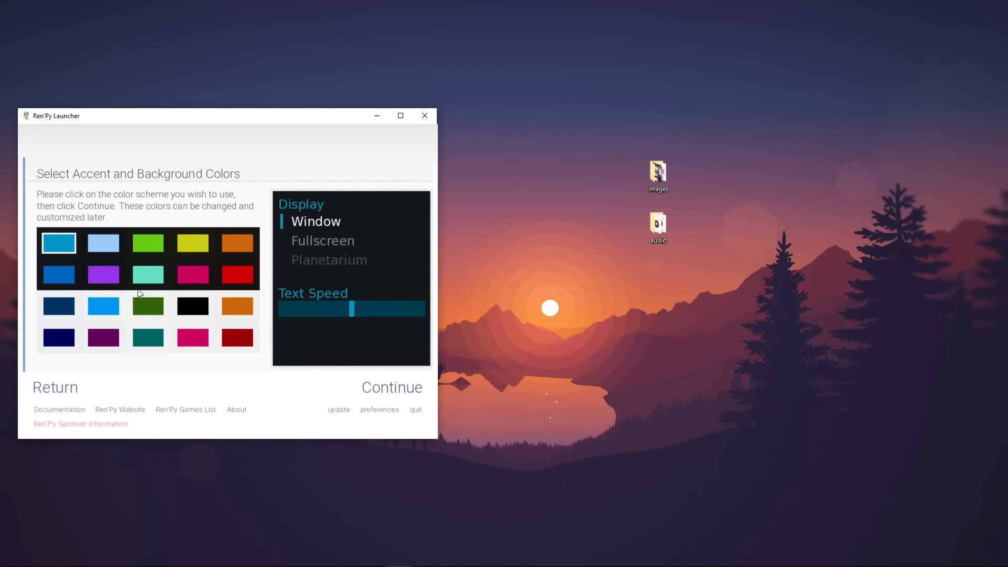
left_click(148, 274)
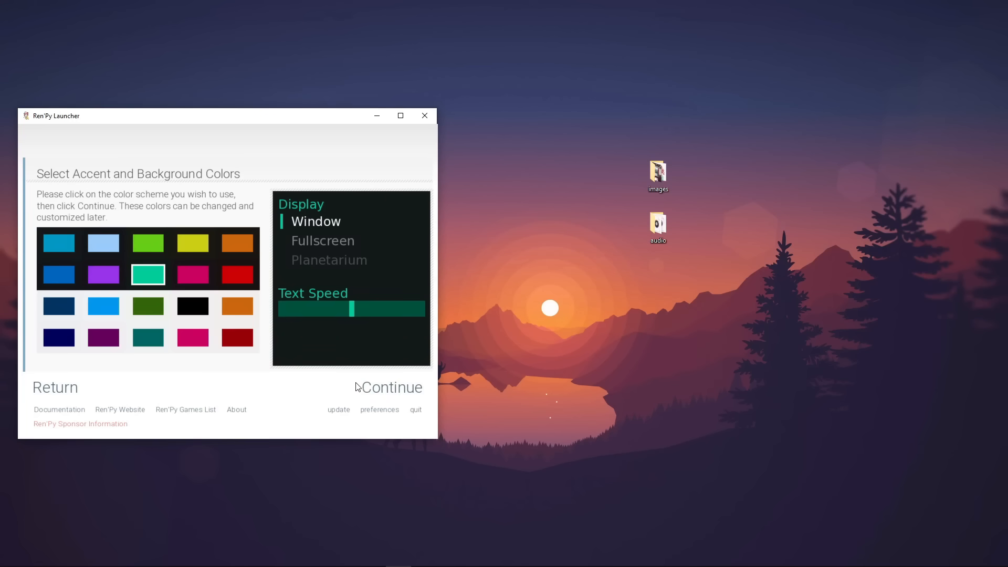
left_click(392, 388)
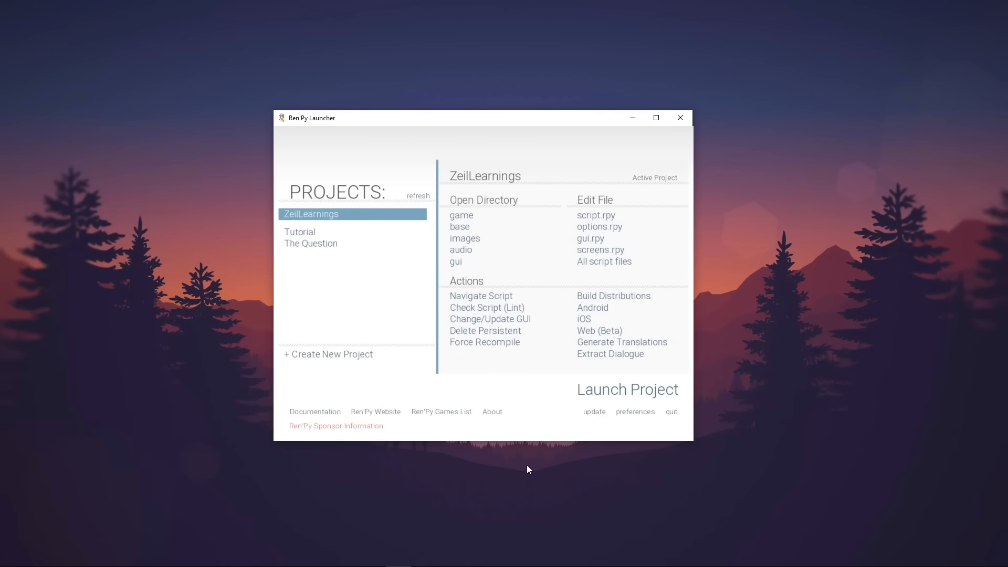
Launch ZeilLearnings, start the game and advance Eileen's placeholder dialogue
left_click(626, 389)
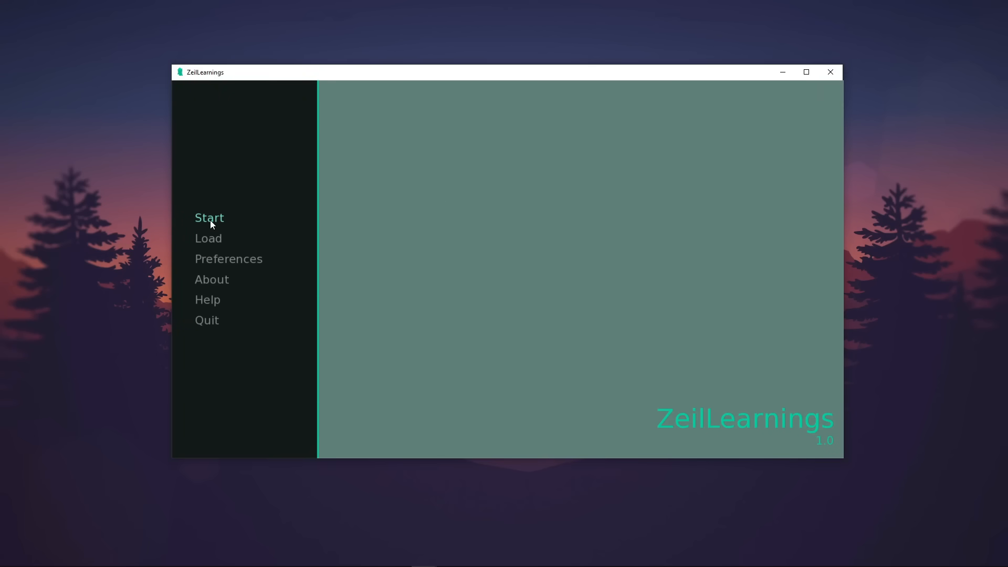
left_click(208, 218)
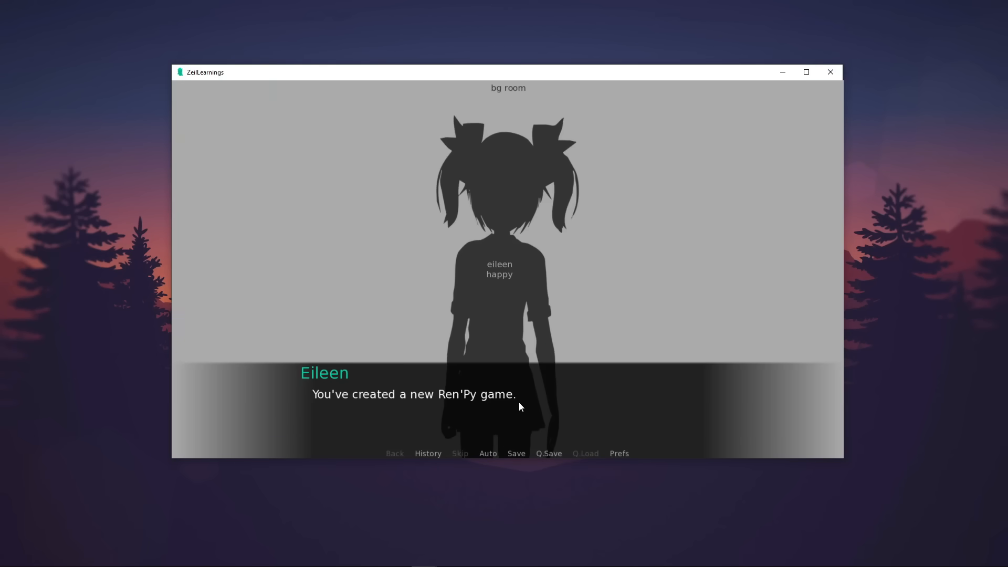
left_click(515, 405)
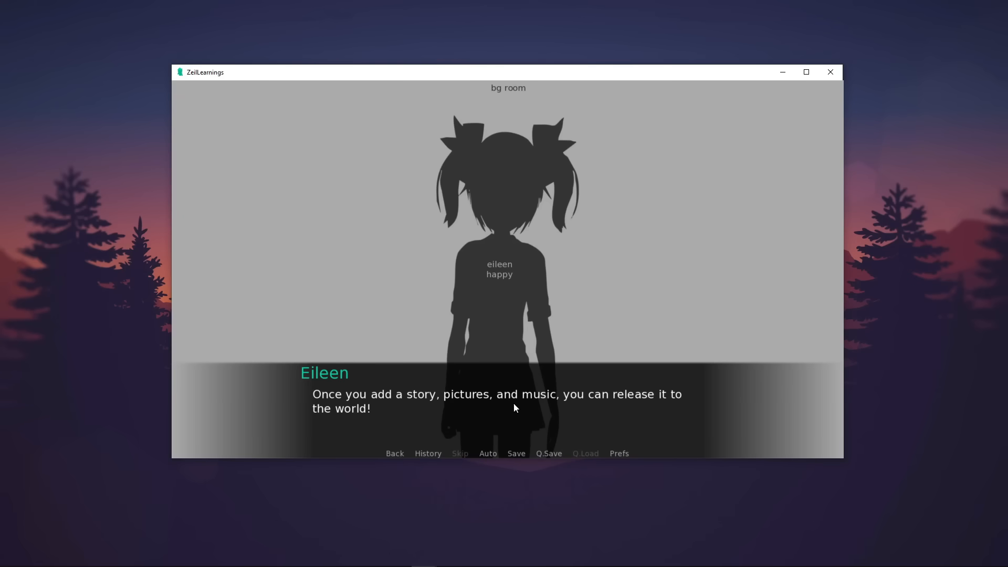
mouse_move(673, 407)
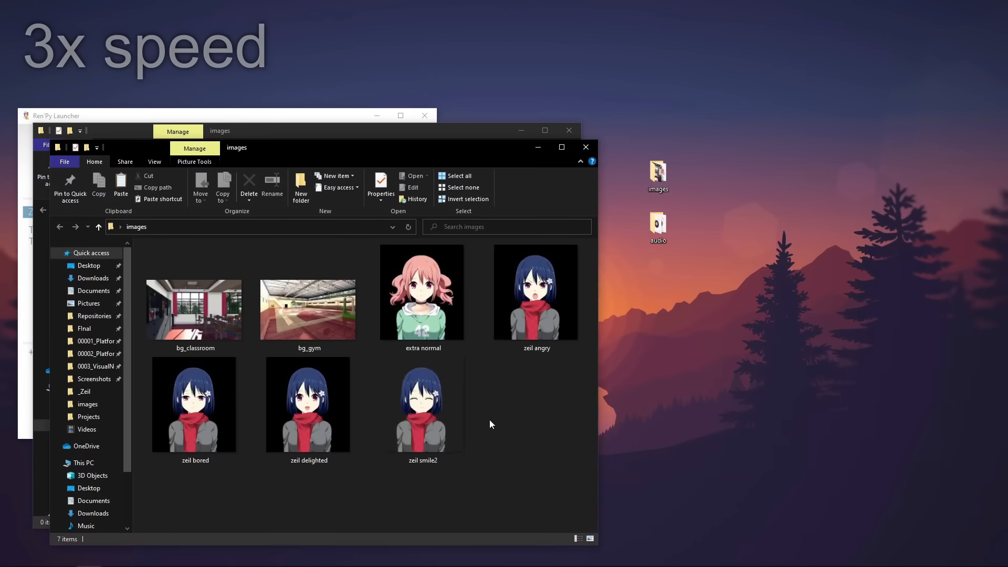
Close the images folder window and open the project's folder from the launcher
left_click(568, 130)
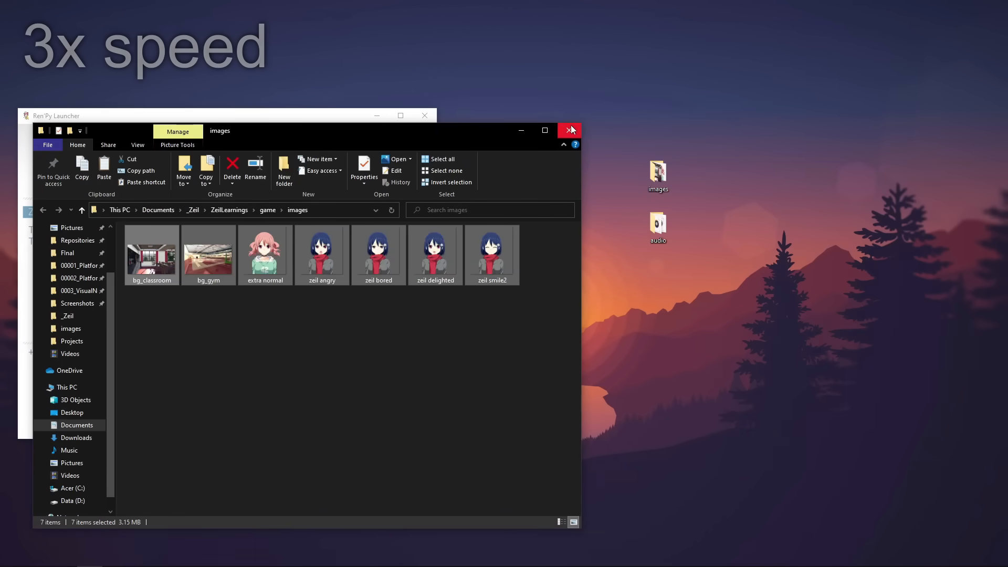
left_click(570, 130)
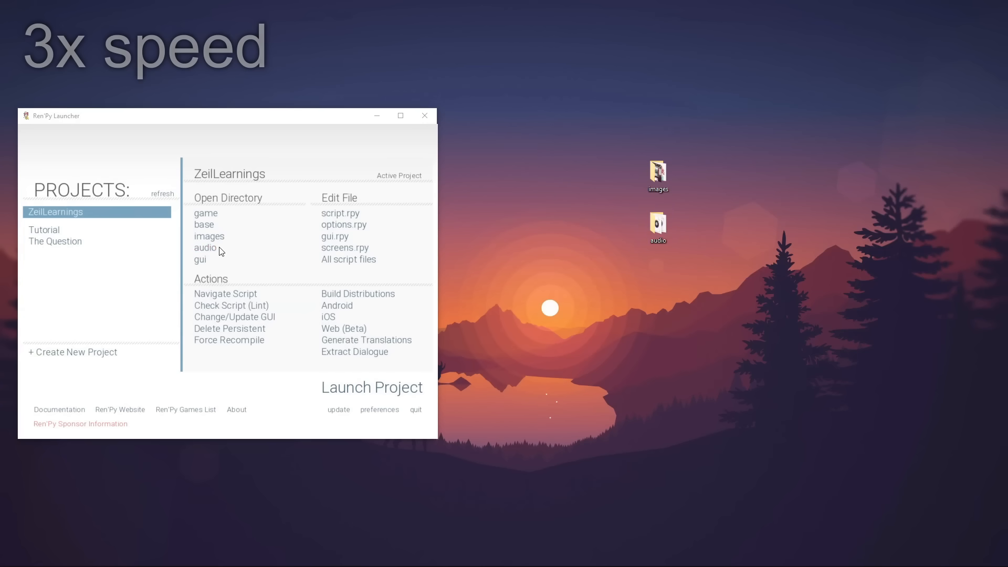
left_click(205, 248)
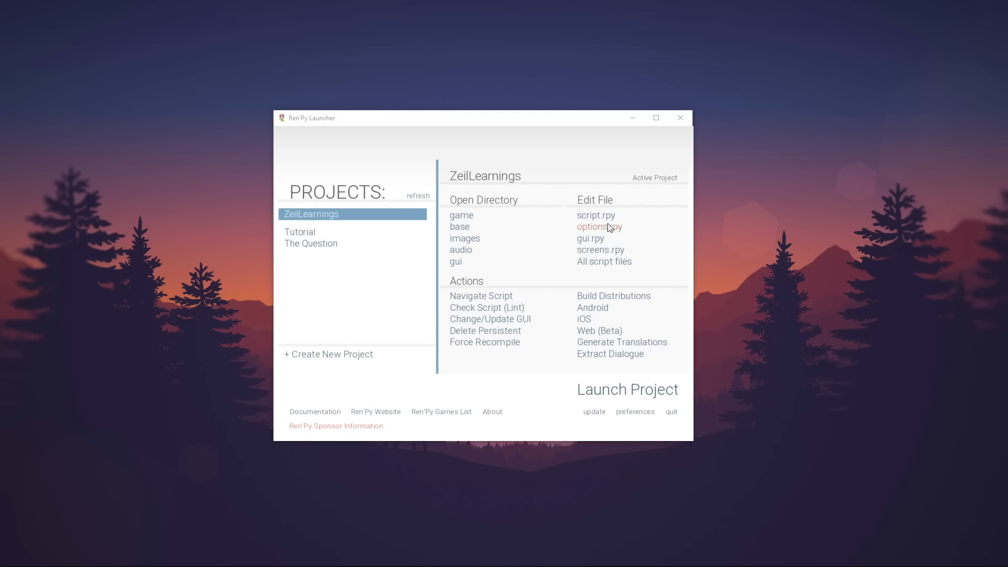
mouse_move(595, 216)
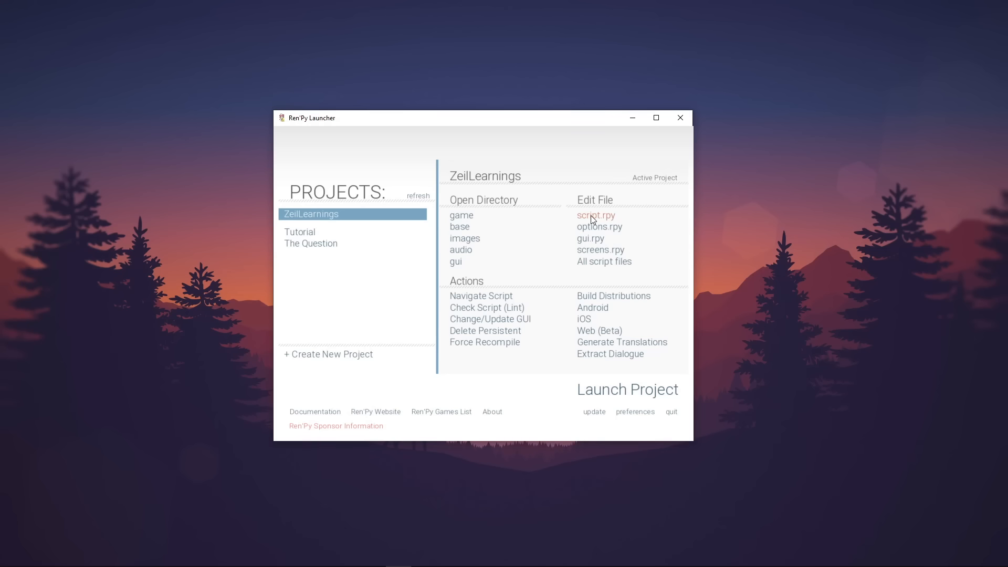
Add the narration line and "Zeil" dialogue lines under label start in script.rpy
left_click(595, 214)
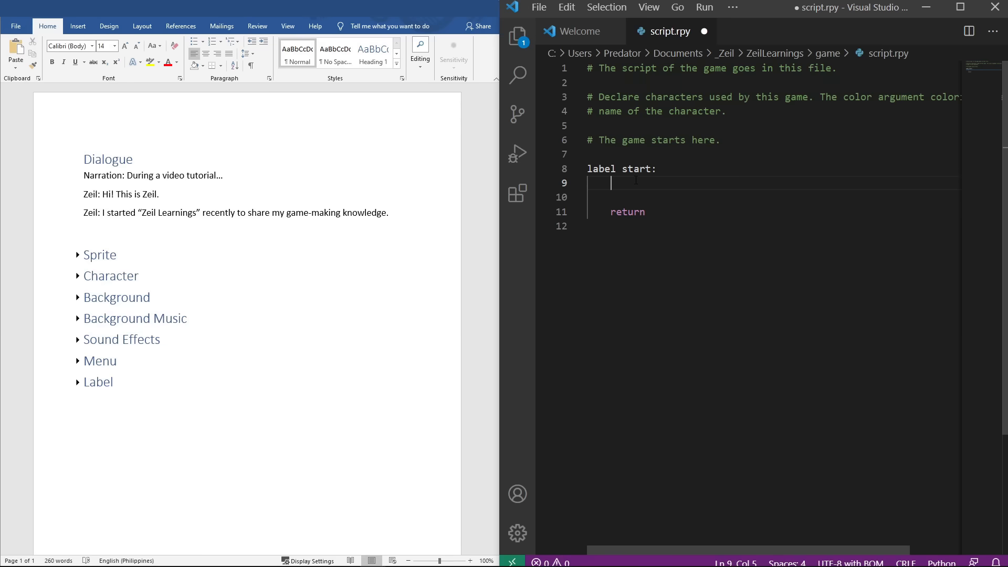
type("\"Hi! This is Zeil.")
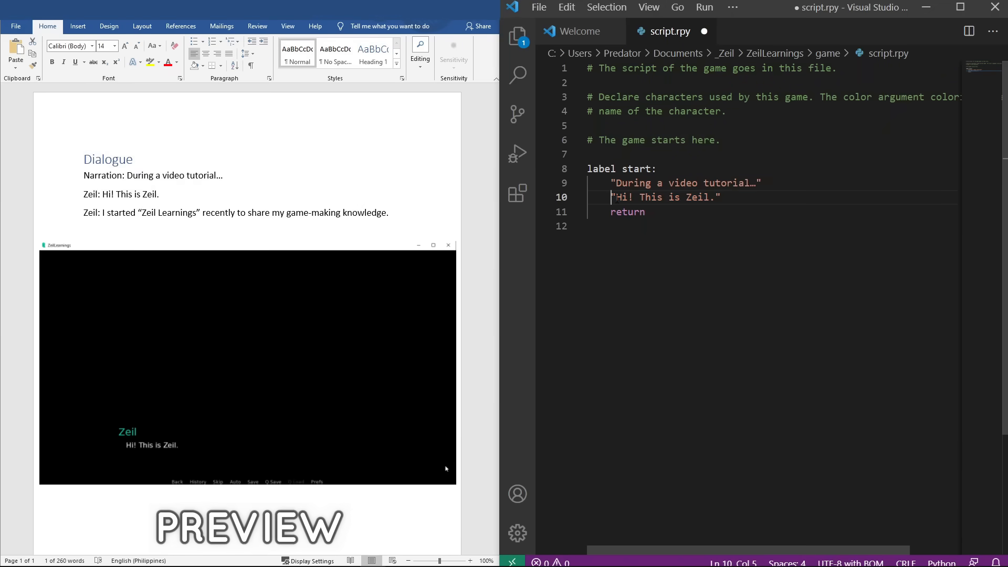
type("\"Zeil\"")
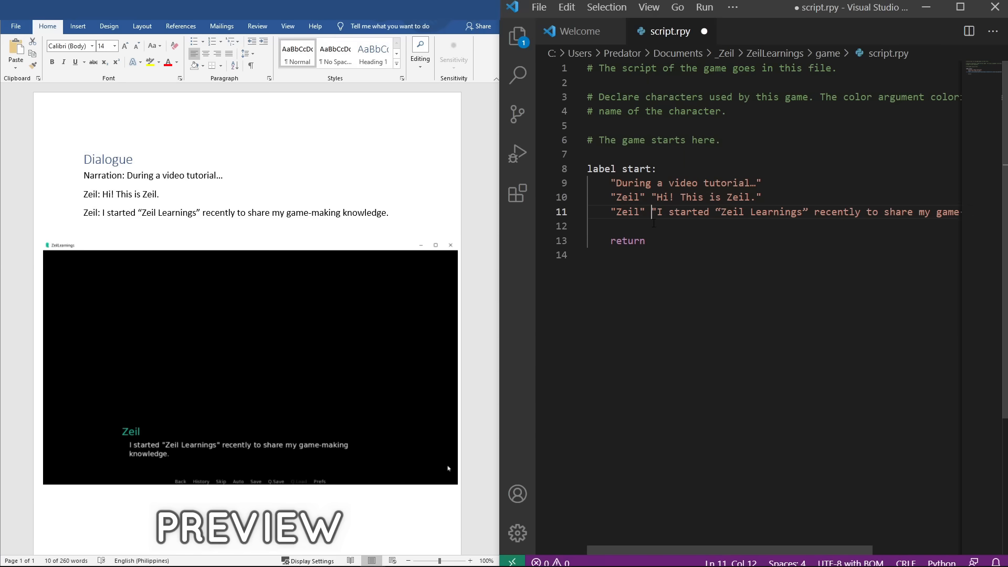
Escape the inner quotes around Zeil Learnings with backslashes
left_click(716, 213)
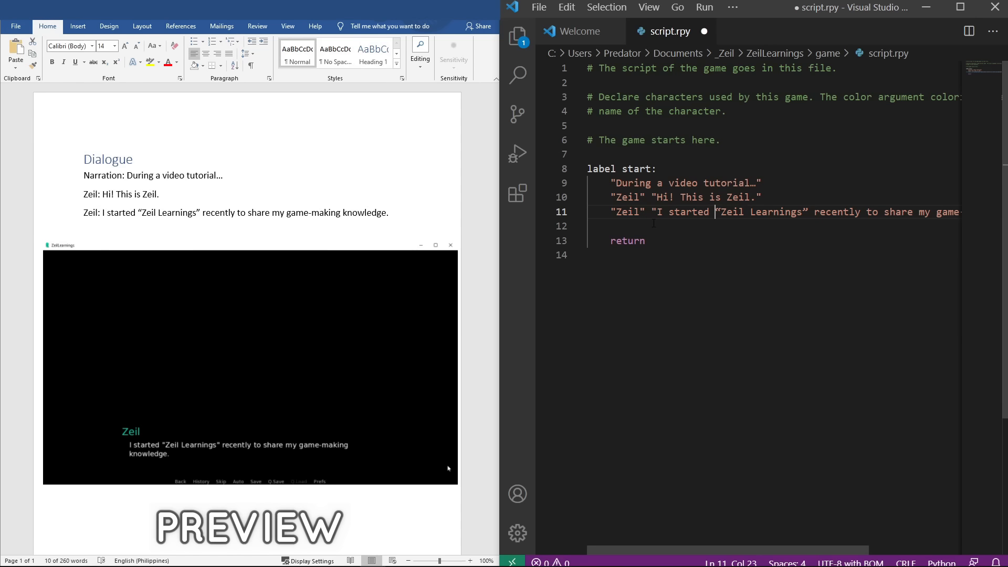
type("\\")
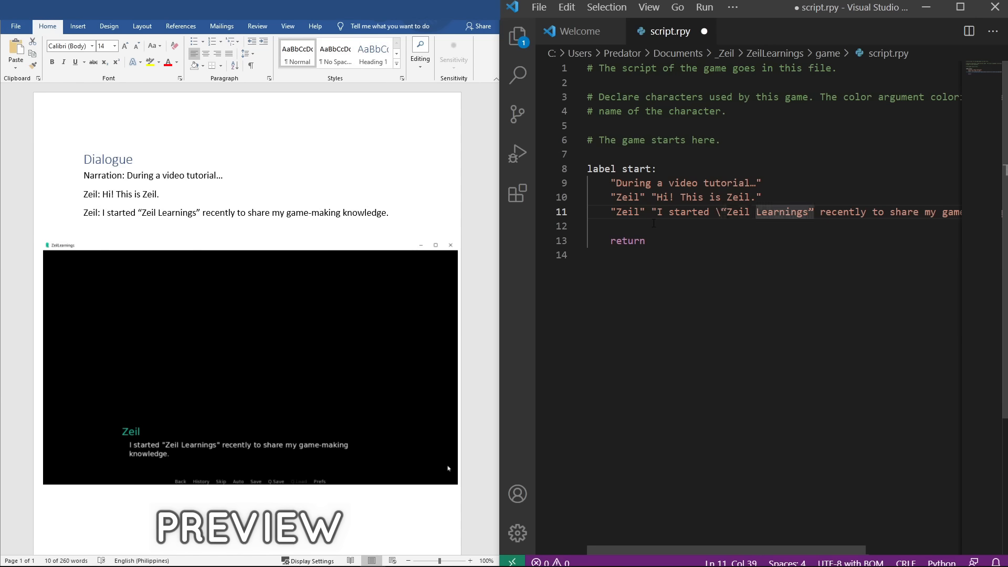
type("\\\"")
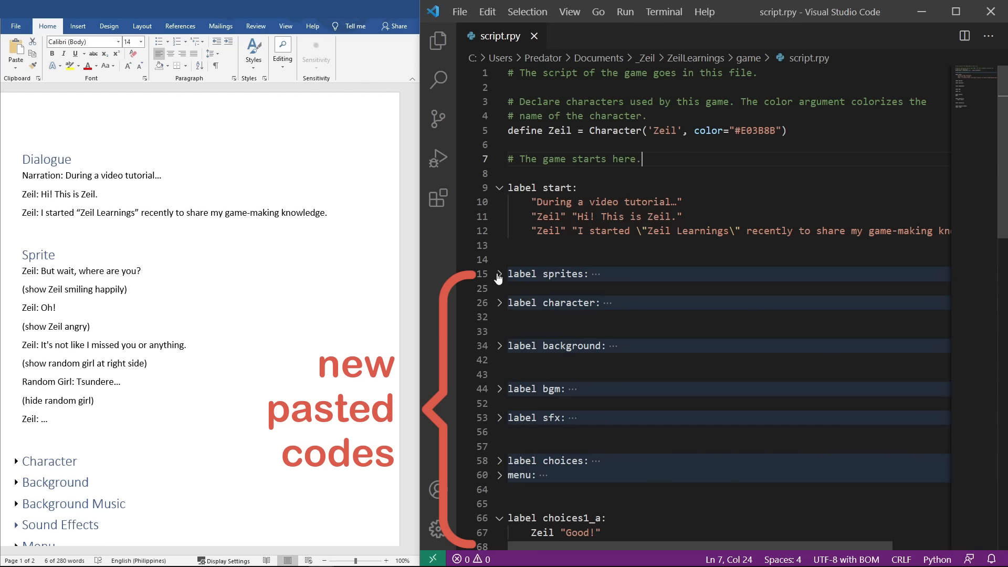
Expand label sprites and add show zeil delighted and show zeil angry lines
left_click(499, 274)
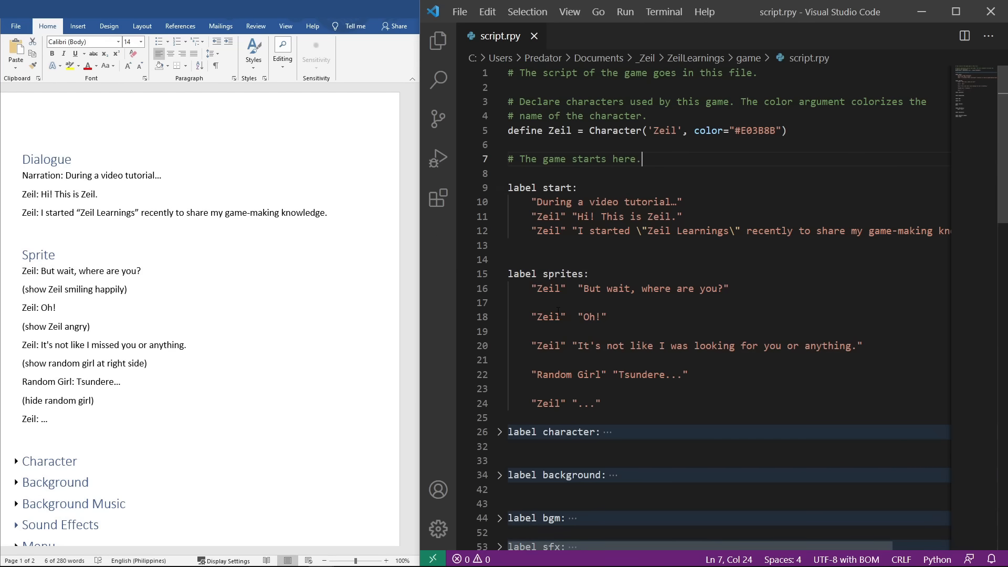
left_click(532, 302)
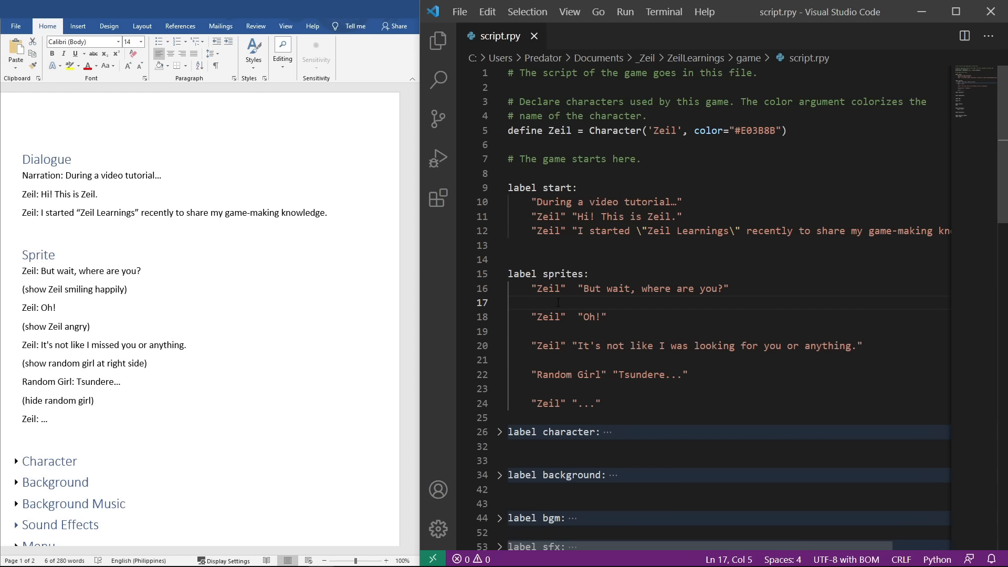
type("sho")
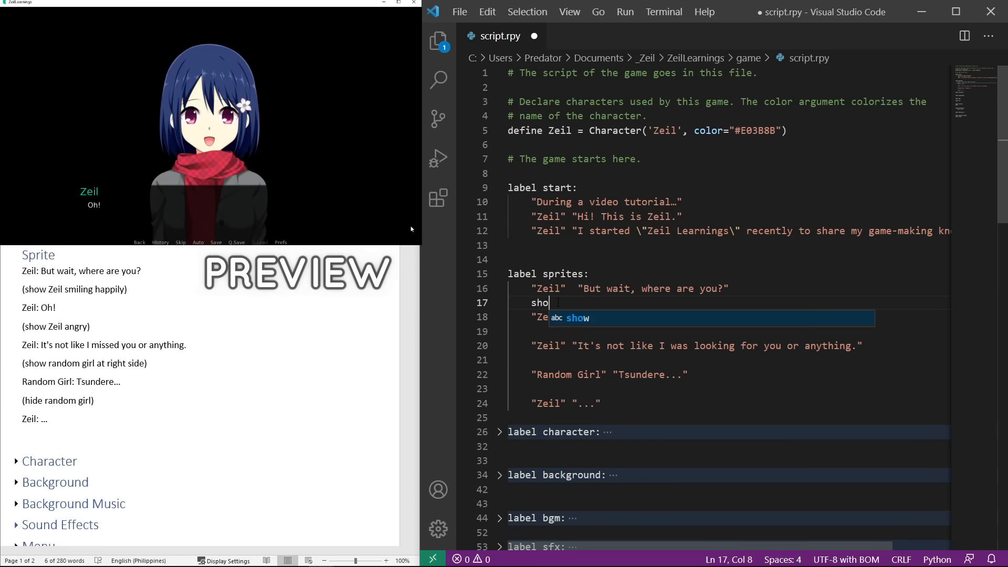
type("w zeil deli")
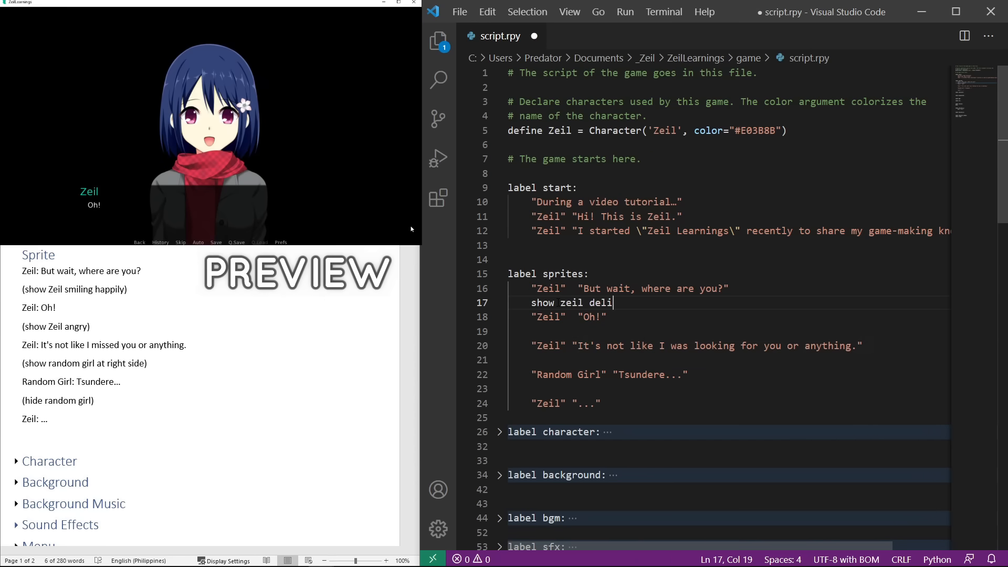
type("ghted")
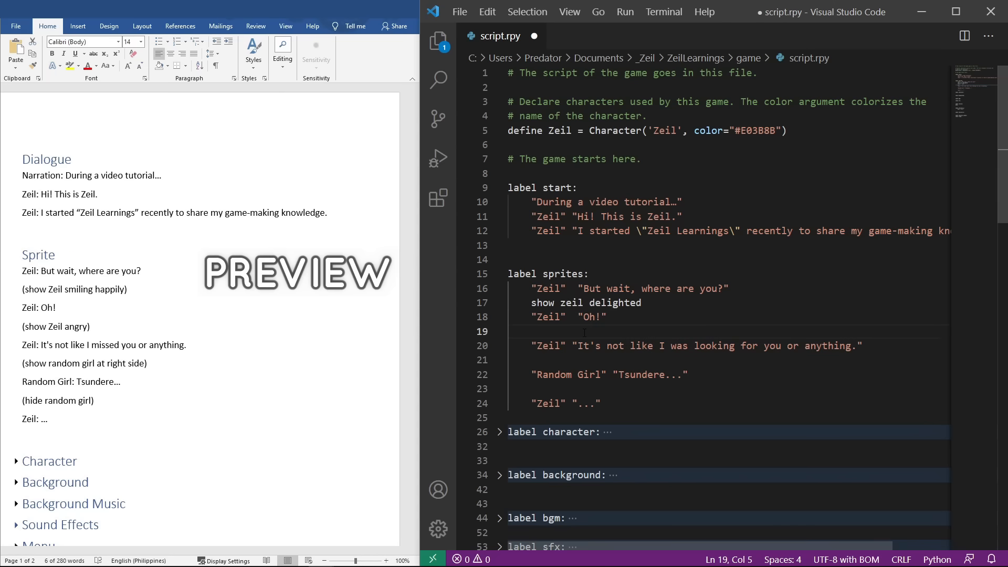
type("show zeil angry")
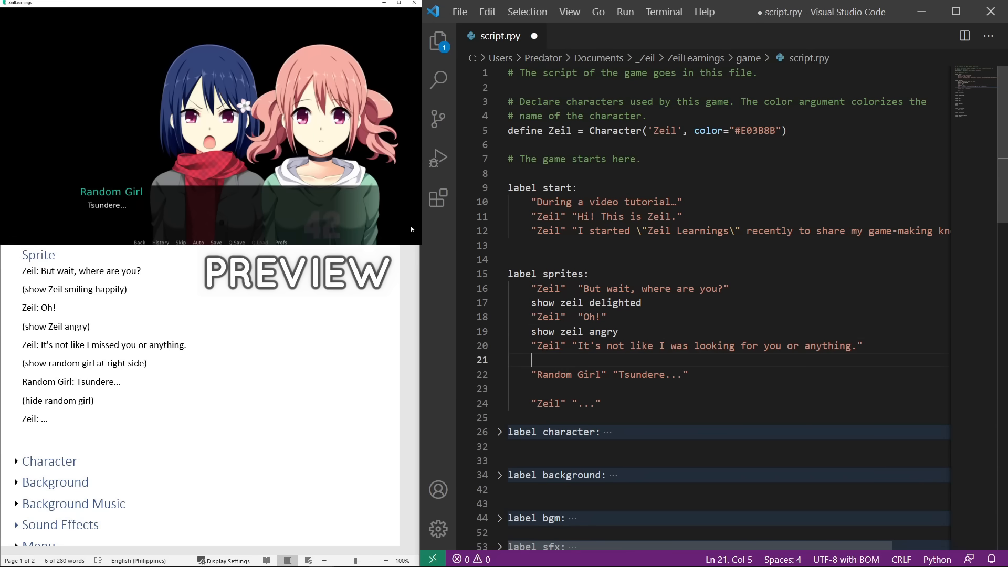
Add show extra normal at right and hide extra between the dialogue lines
type("show extra norm")
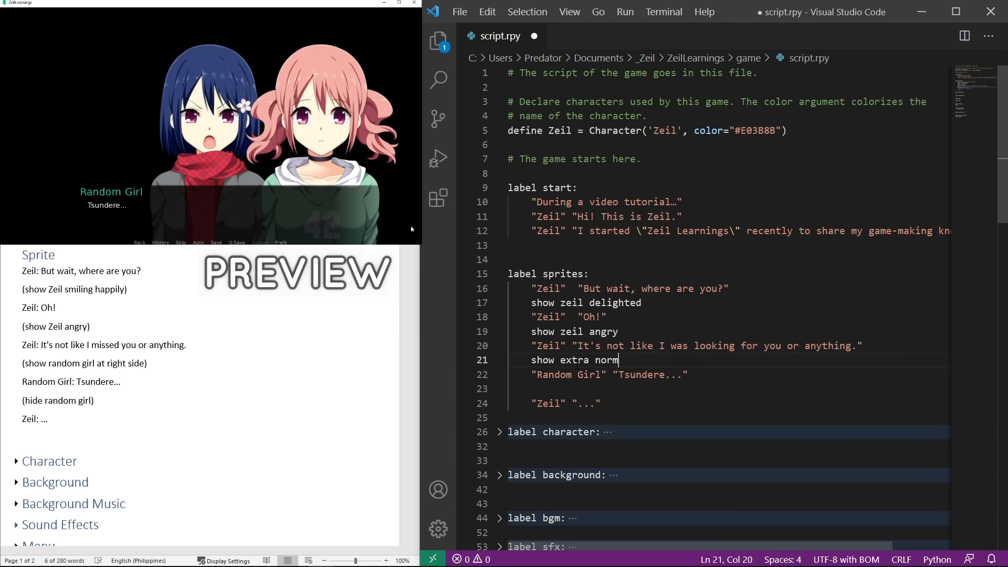
type("al at right")
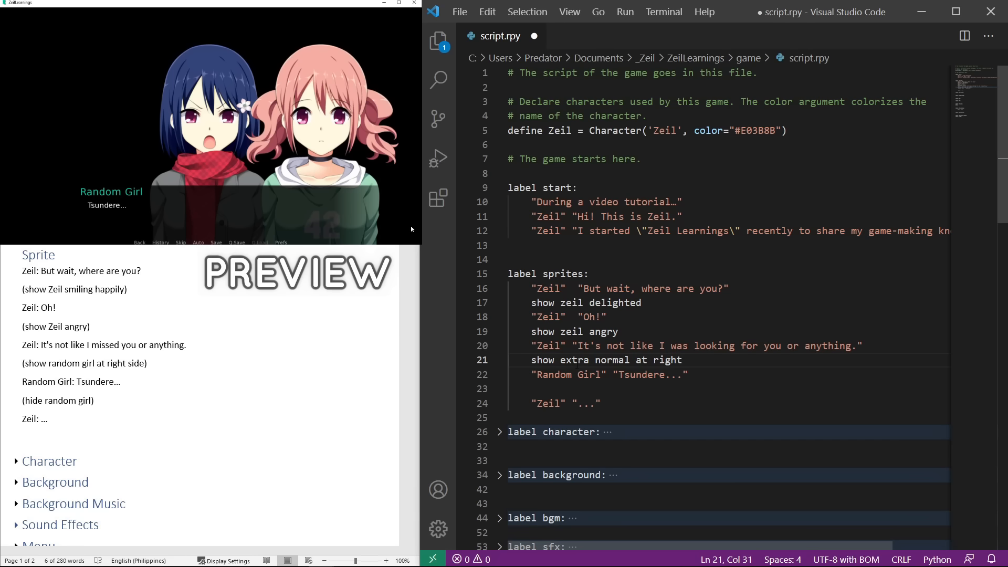
type("hide")
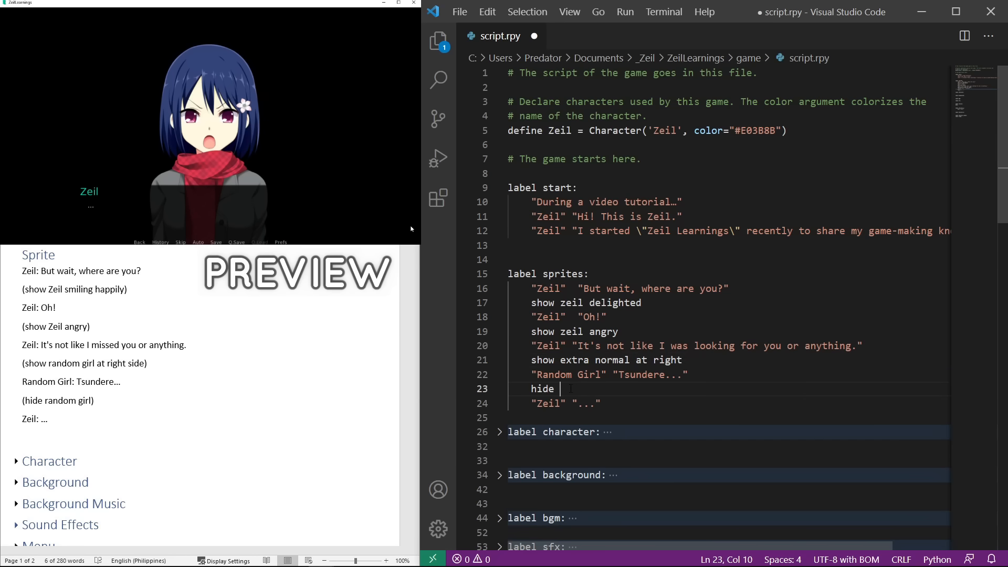
type("extra")
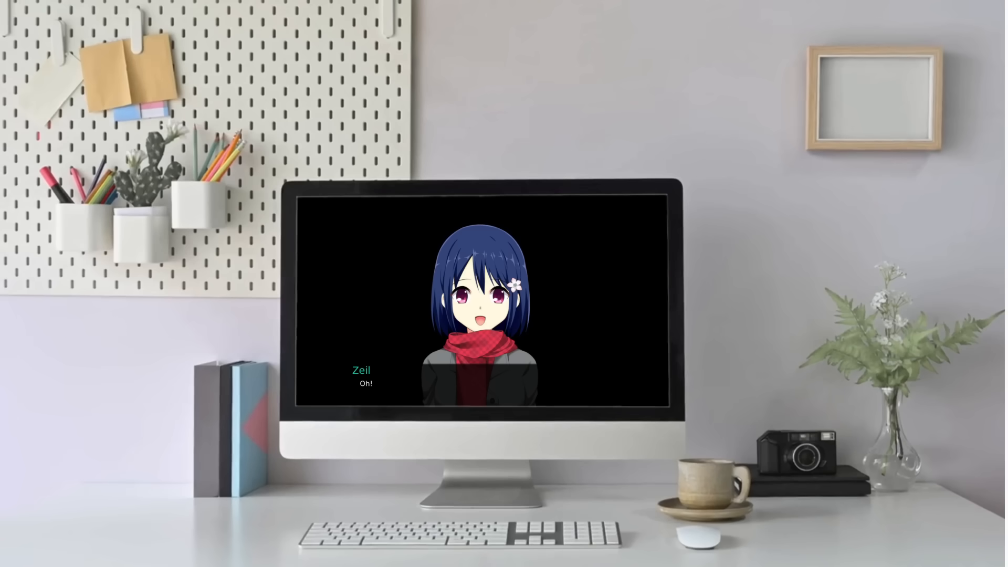
Advance the dialogue to watch Zeil and the Random Girl sprite scene play
left_click(482, 303)
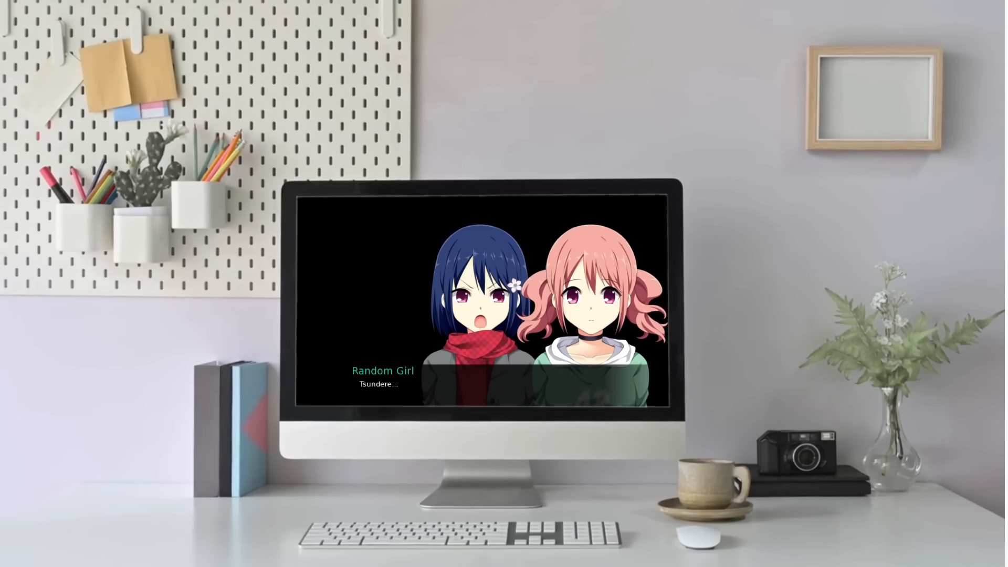